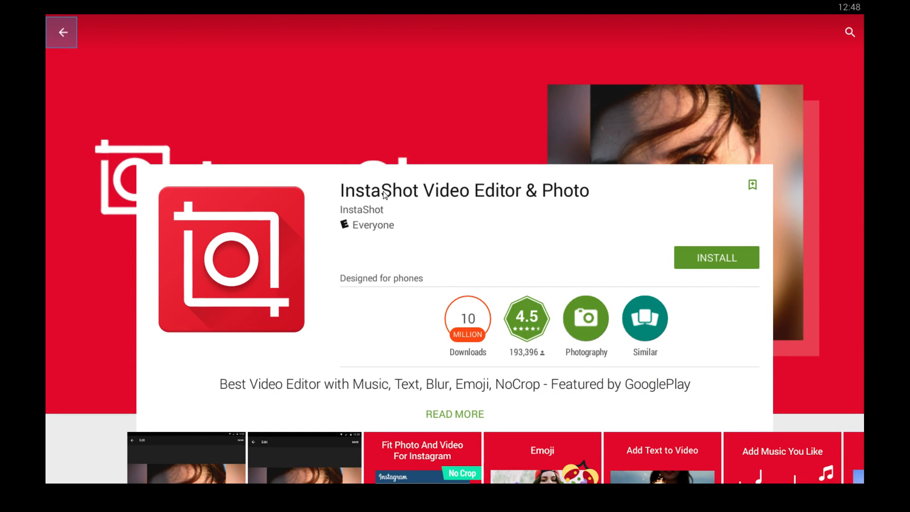
pyautogui.moveTo(625, 203)
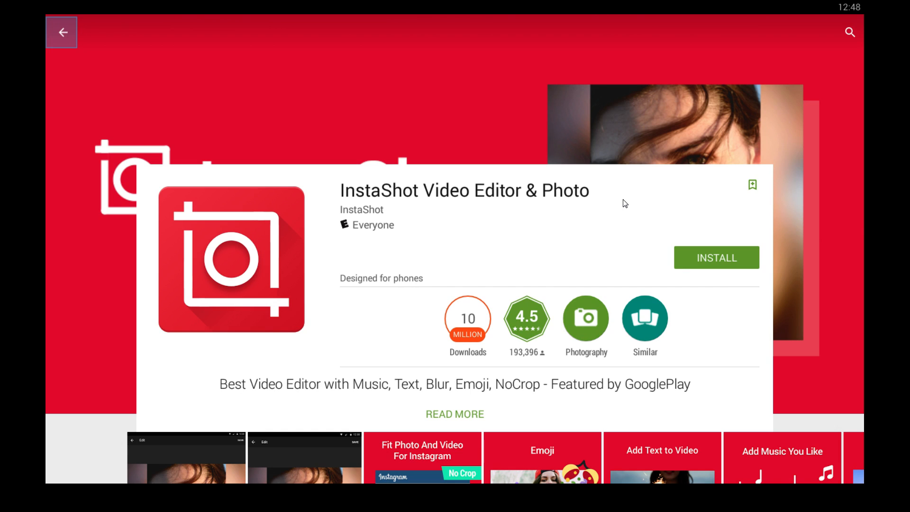
pyautogui.moveTo(395, 210)
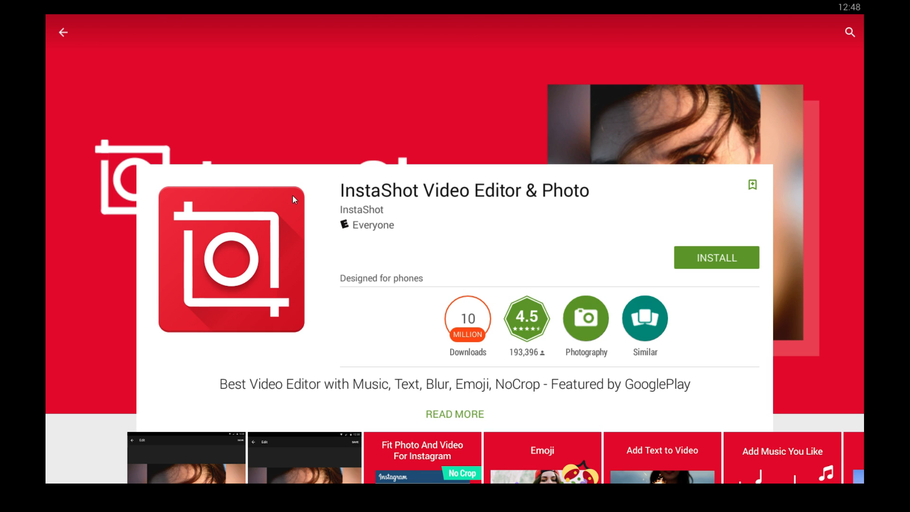
pyautogui.moveTo(717, 258)
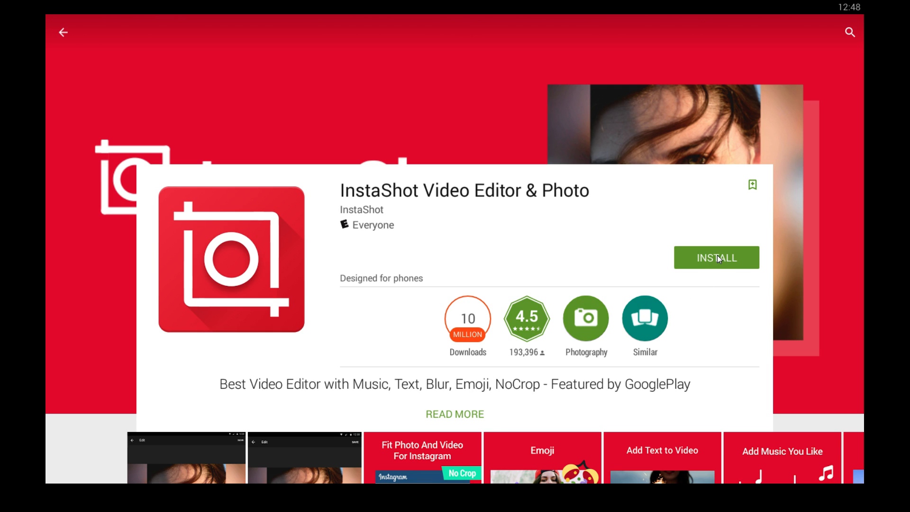
# Step: Download BlueStacks for PC from bluestacks.com, accepting the ThinInstaller_native.exe save prompt
pyautogui.scroll(-3)
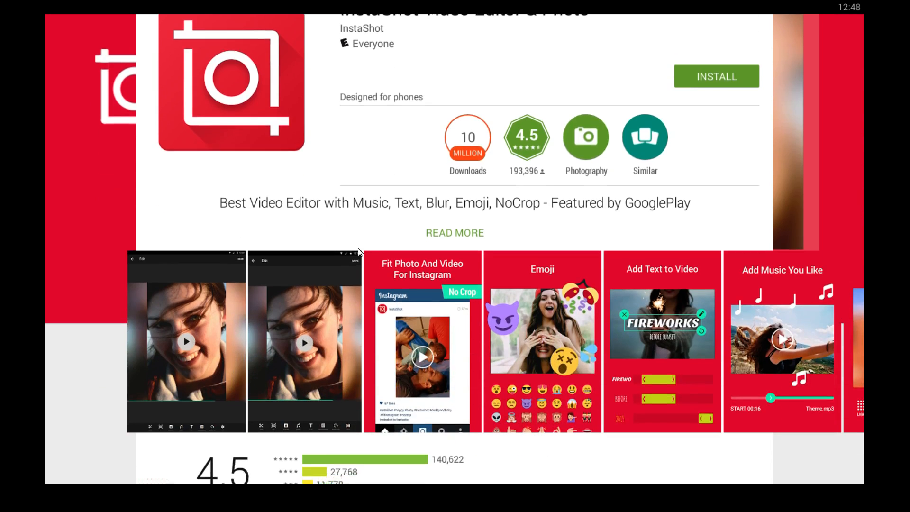
pyautogui.scroll(-3)
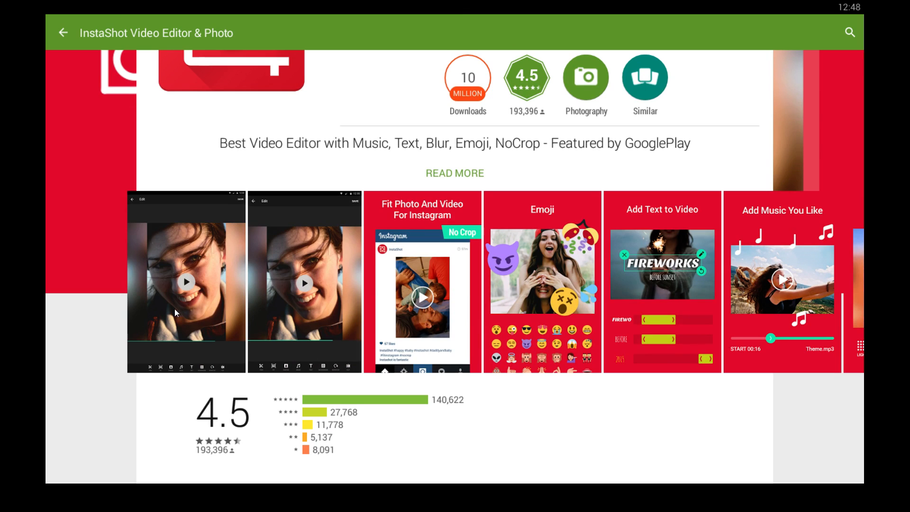
pyautogui.moveTo(241, 309)
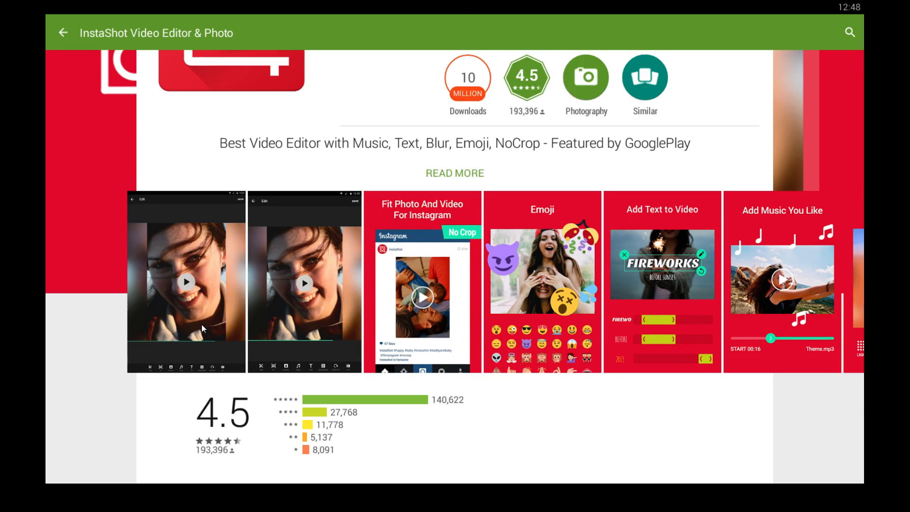
pyautogui.click(186, 281)
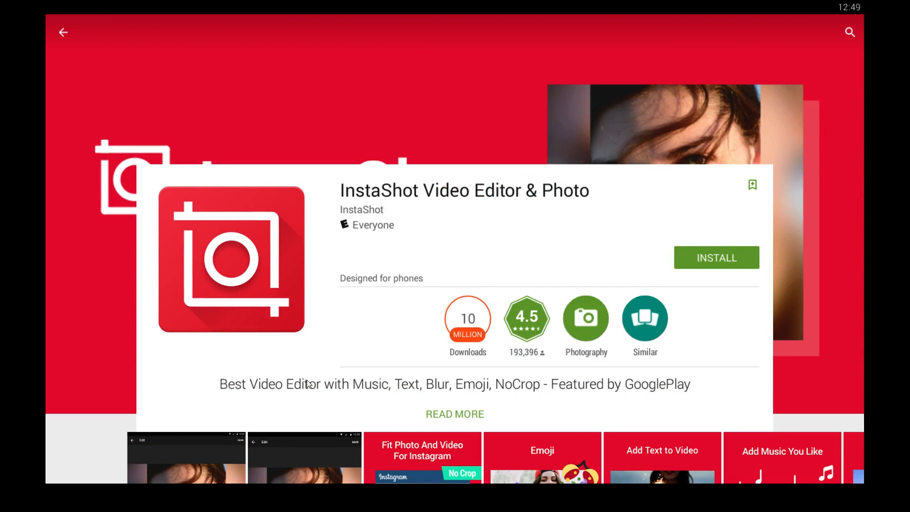
pyautogui.moveTo(415, 320)
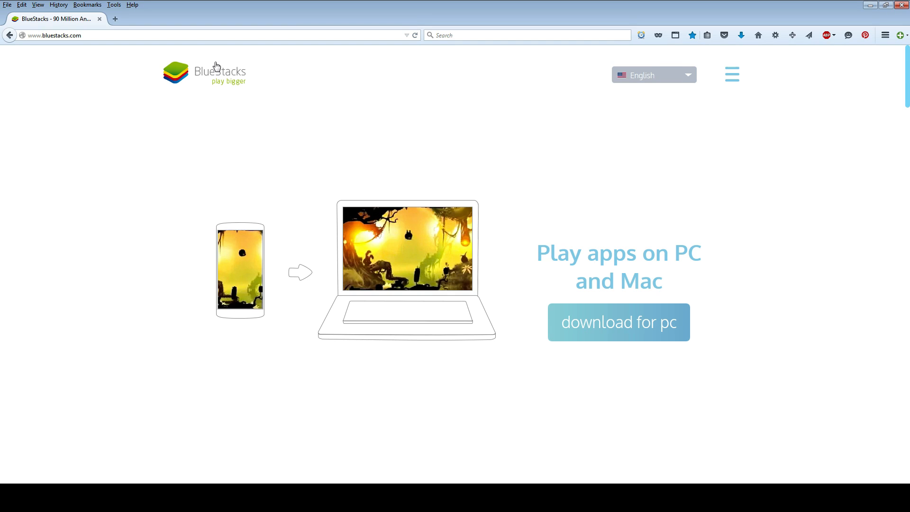
pyautogui.moveTo(371, 290)
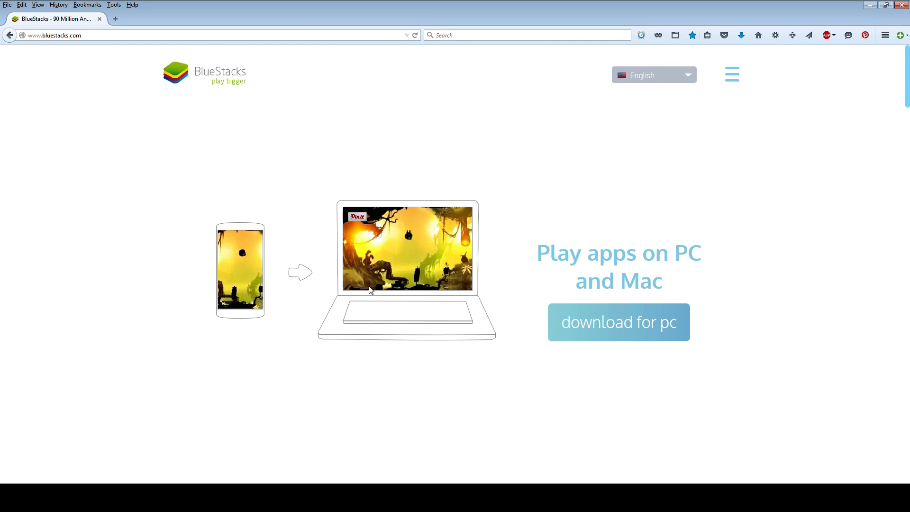
pyautogui.click(619, 322)
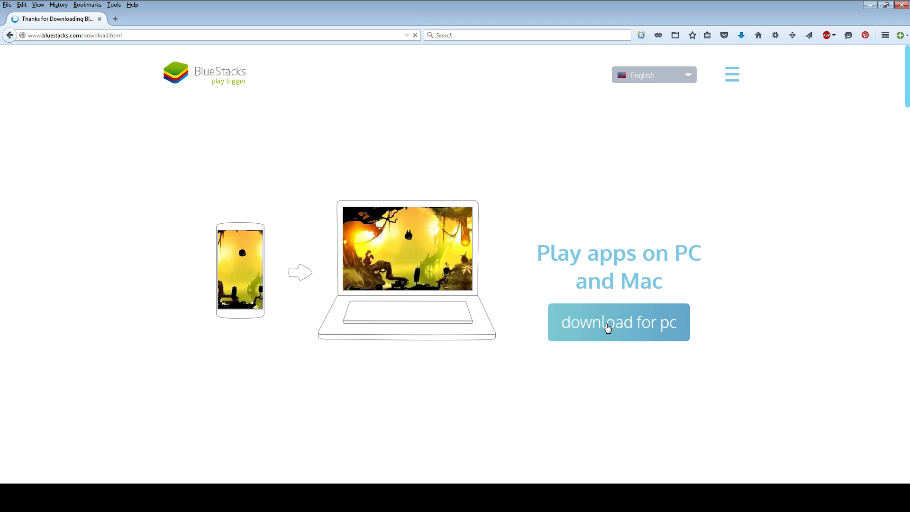
pyautogui.click(618, 322)
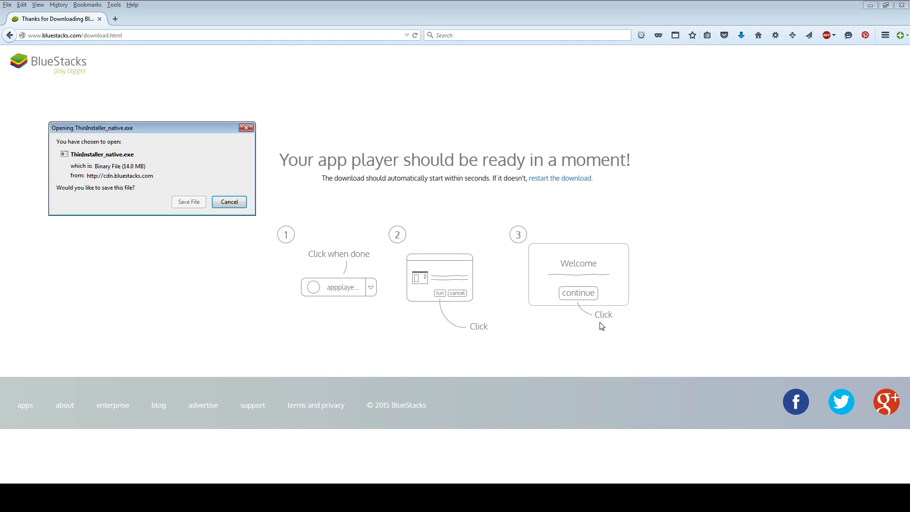
pyautogui.click(188, 200)
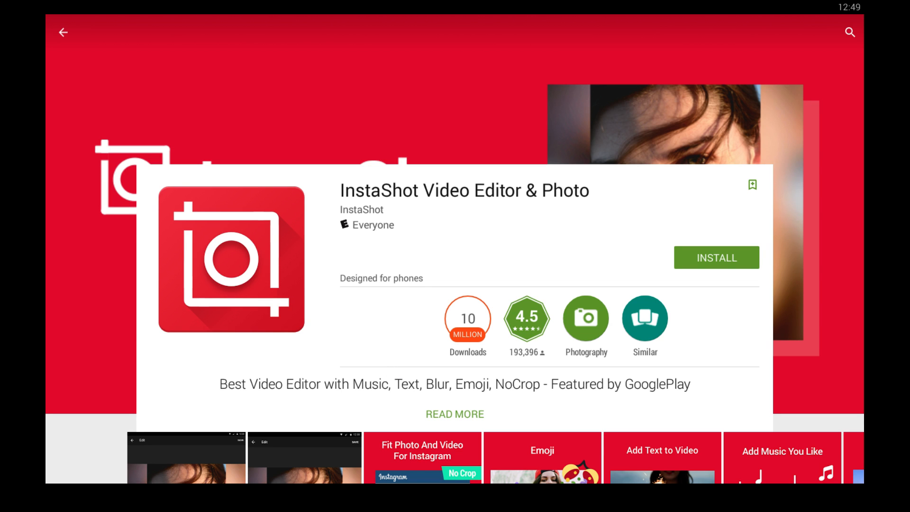
# Step: Leave the InstaShot listing and go back to the BlueStacks home screen
pyautogui.click(62, 33)
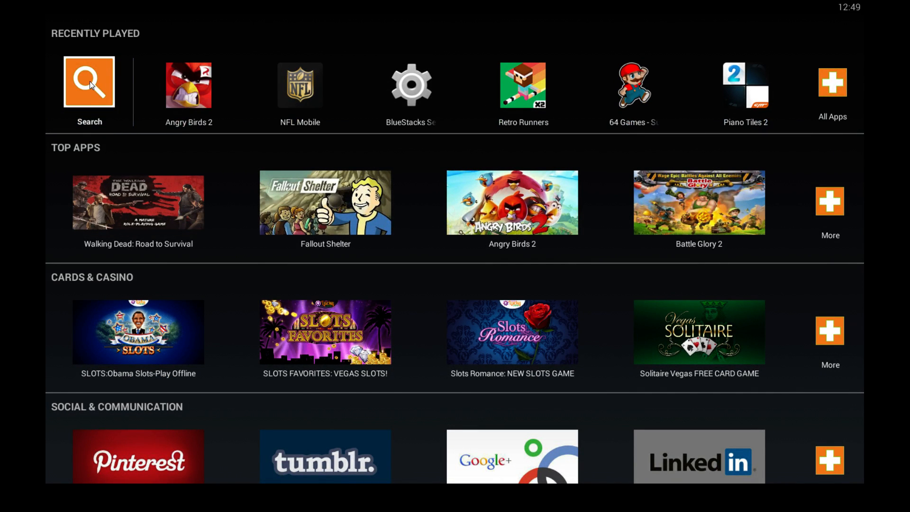
# Step: Search Google Play for 'instashot' and open the InstaShot Video Editor & Photo listing
pyautogui.click(89, 84)
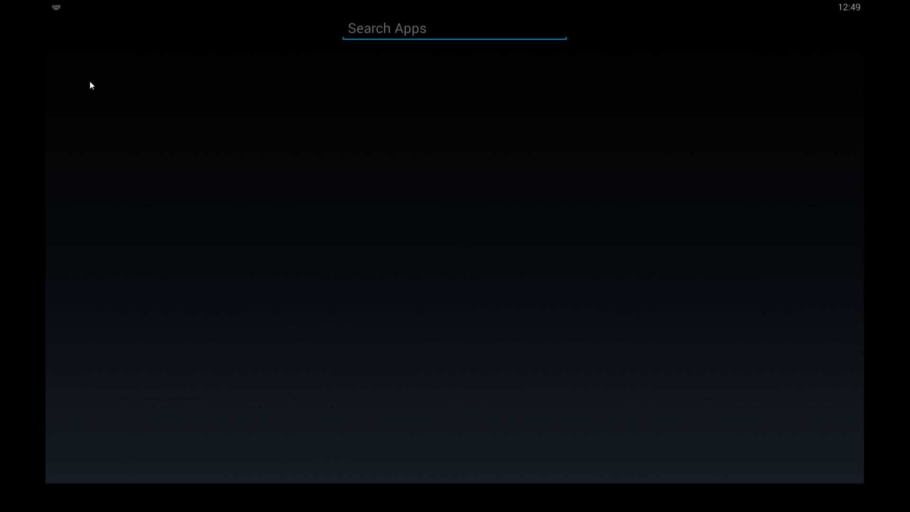
pyautogui.write('instashot')
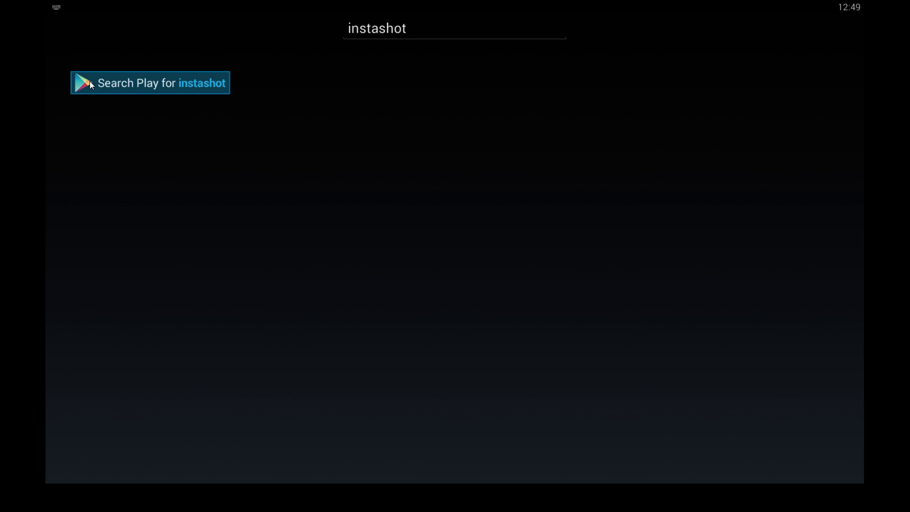
pyautogui.click(150, 82)
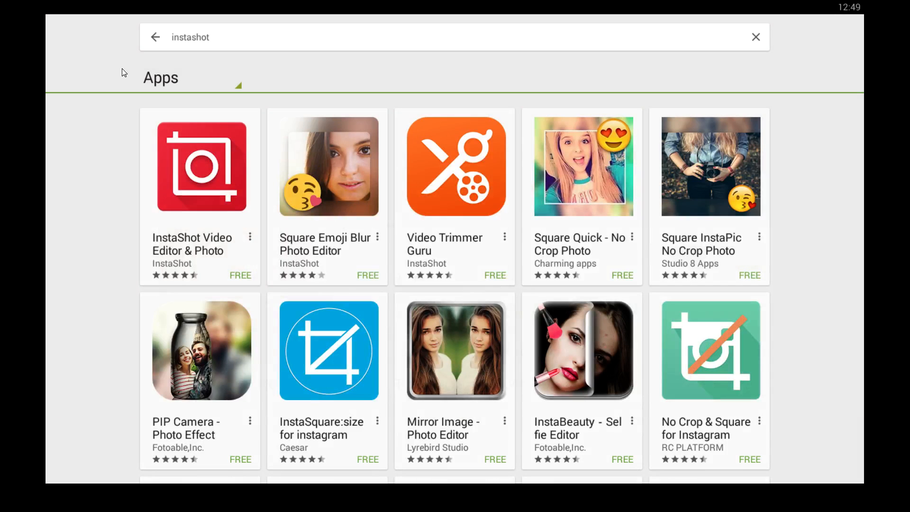
pyautogui.click(200, 167)
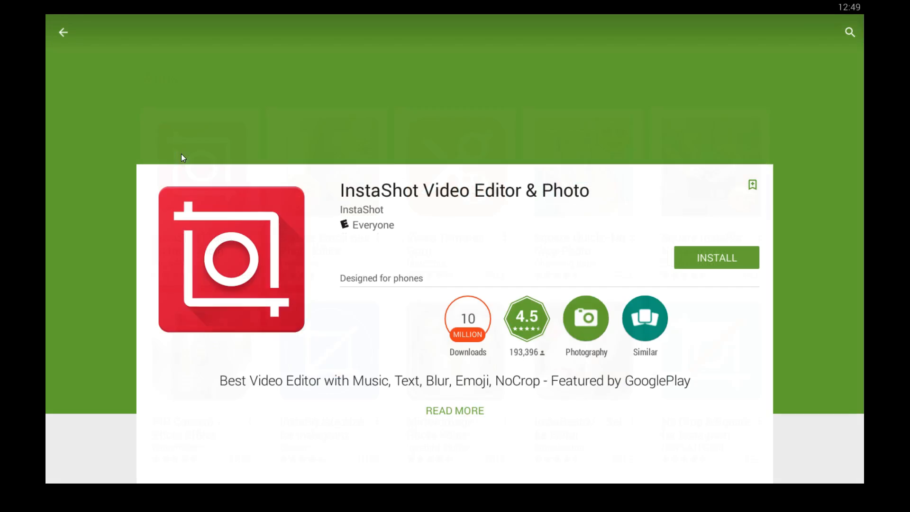
# Step: Install InstaShot, accepting its Photos/Media/Files permissions so the download starts
pyautogui.click(716, 258)
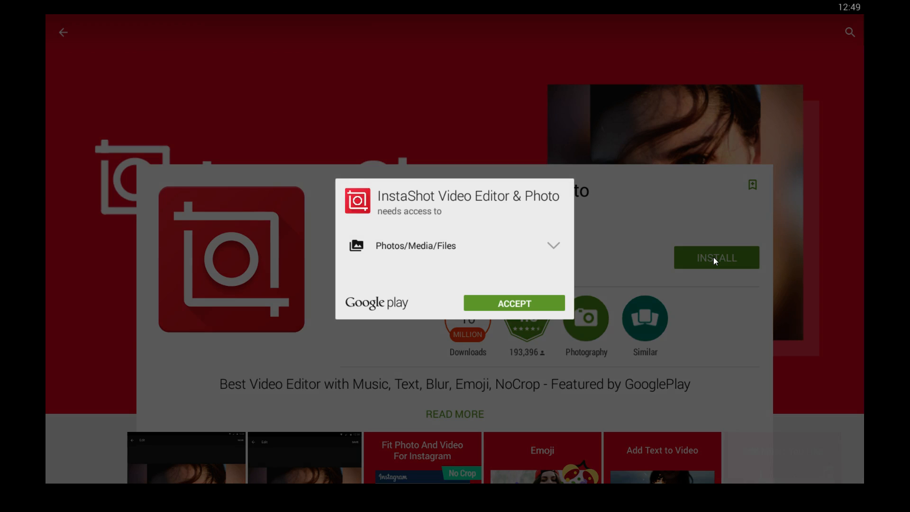
pyautogui.click(514, 303)
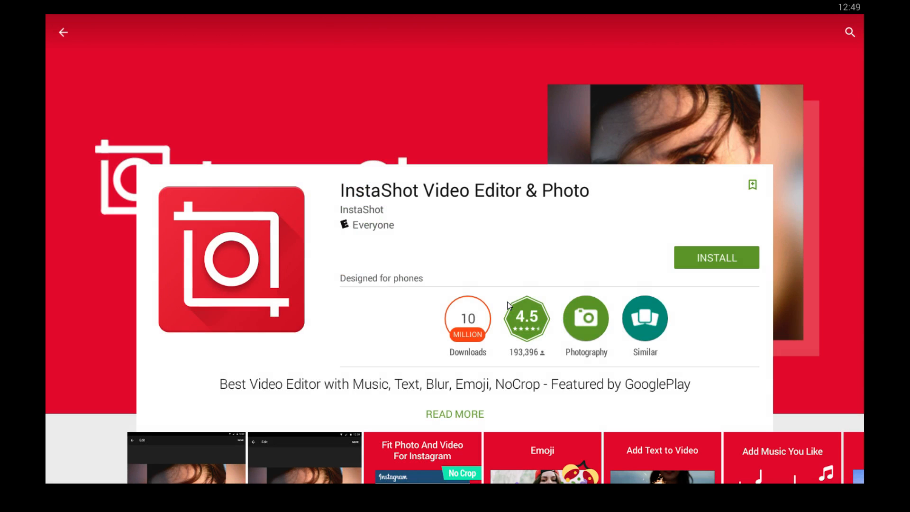
pyautogui.click(716, 257)
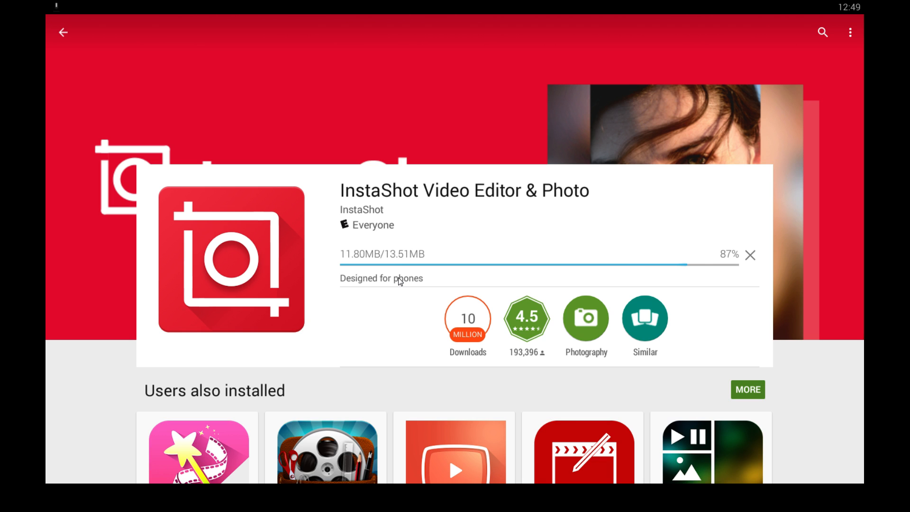
pyautogui.moveTo(395, 294)
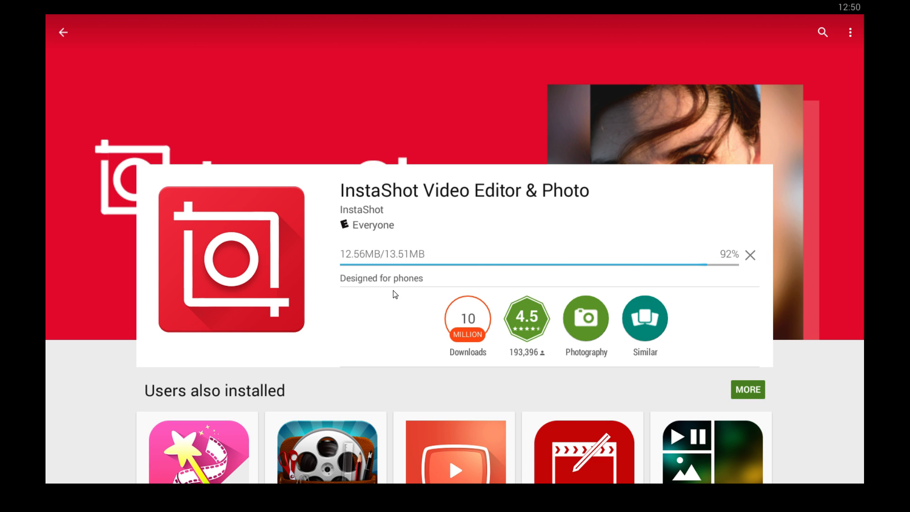
# Step: After InstaShot finishes installing, return home and bring up the BlueStacks Settings list
pyautogui.scroll(-3)
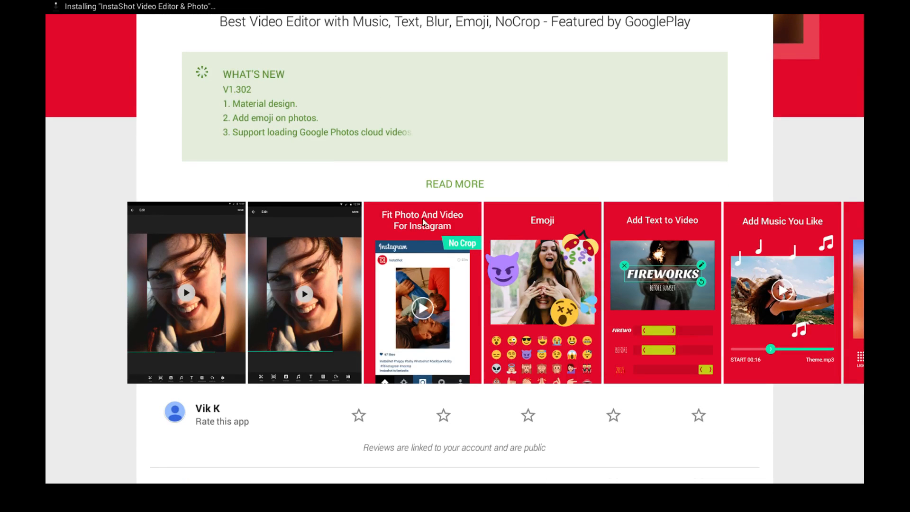
pyautogui.scroll(-3)
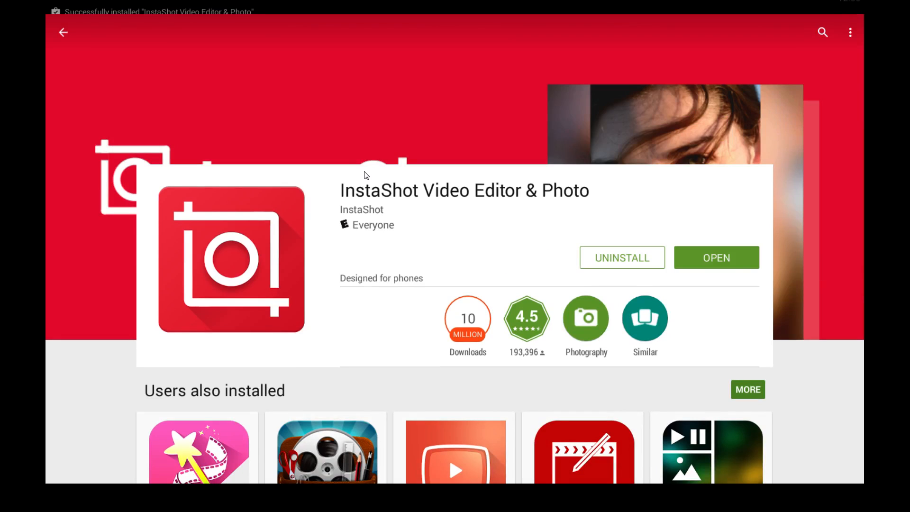
pyautogui.moveTo(675, 275)
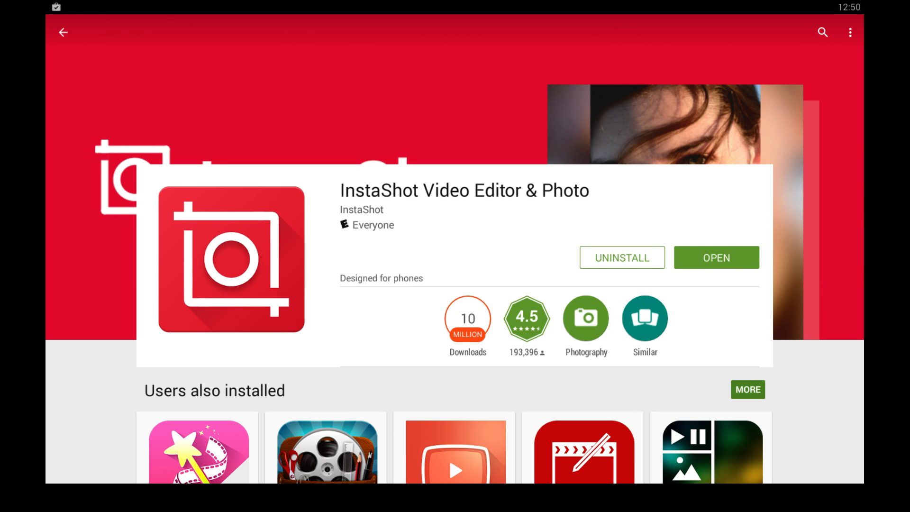
pyautogui.click(62, 32)
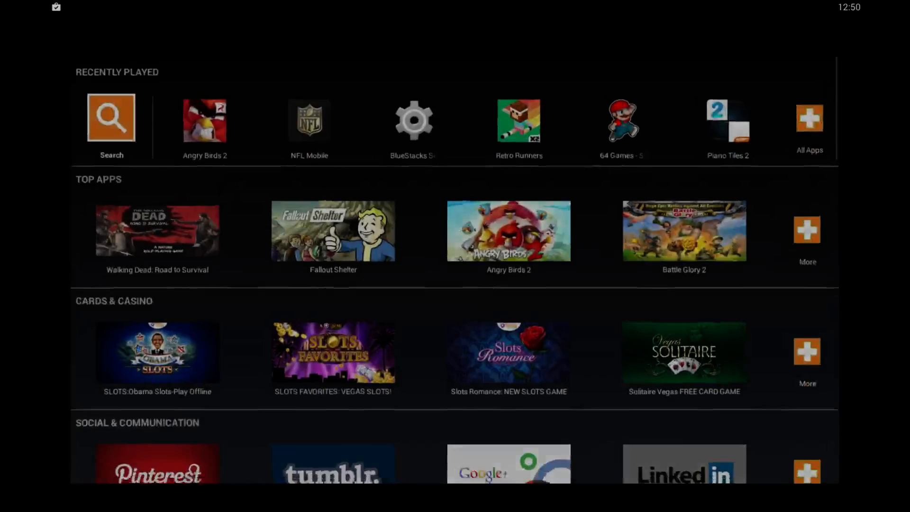
pyautogui.click(414, 120)
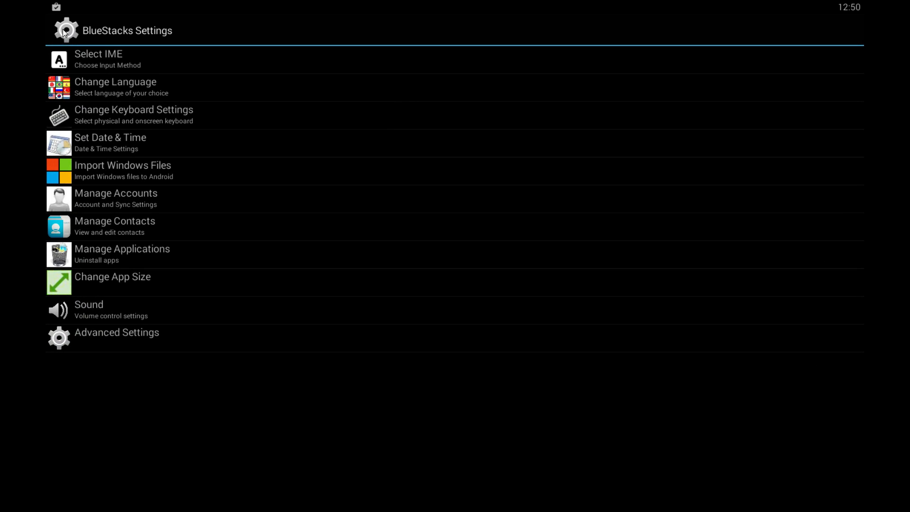
# Step: Browse Change App Size, scrolling the per-app list showing Tablet or Default for each app
pyautogui.click(113, 282)
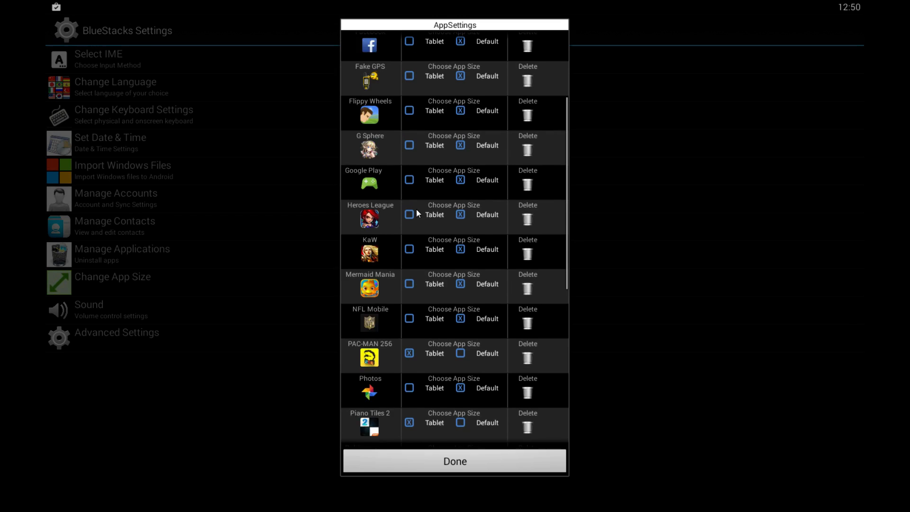
pyautogui.scroll(-3)
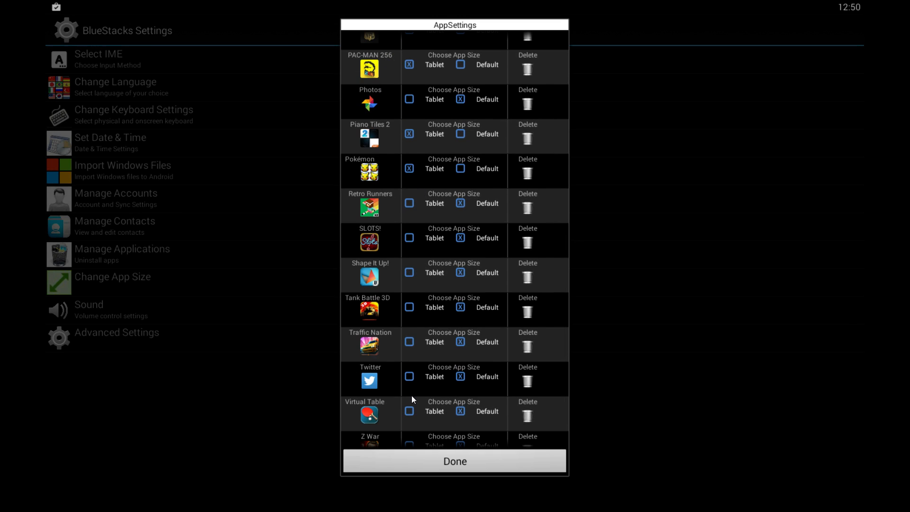
pyautogui.scroll(-3)
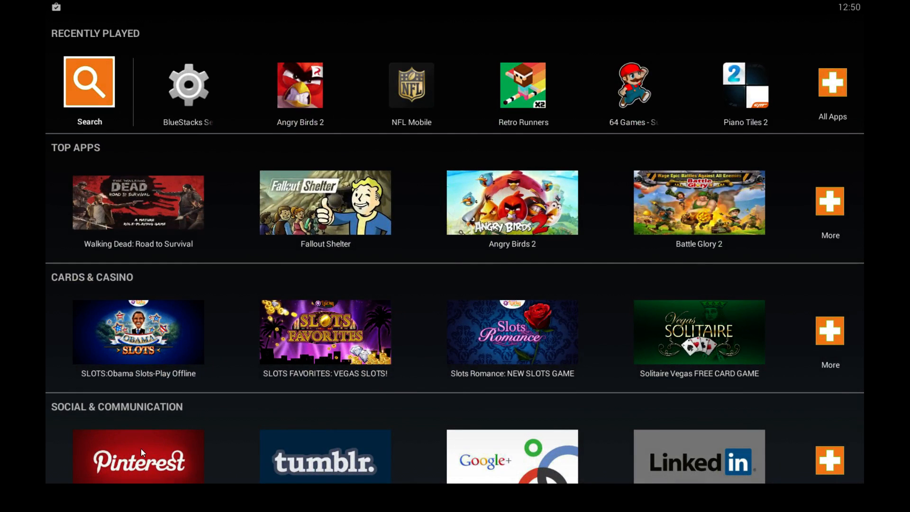
pyautogui.moveTo(242, 402)
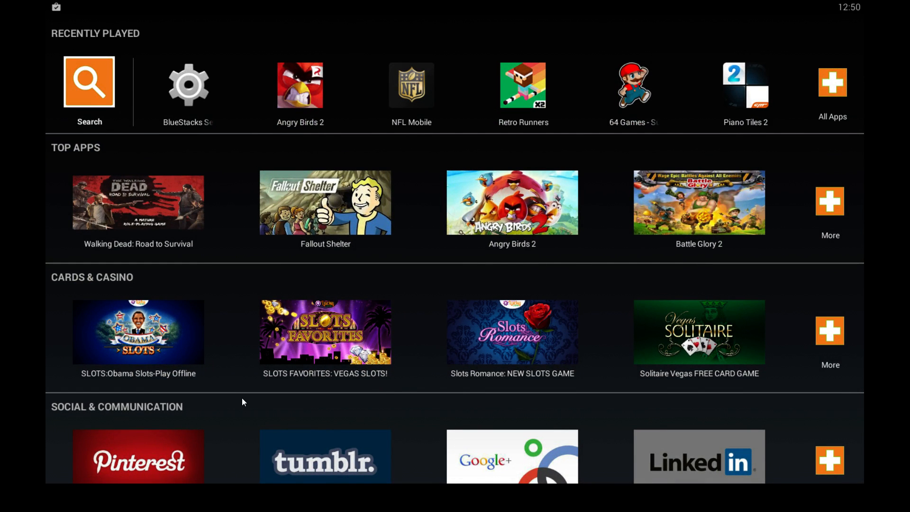